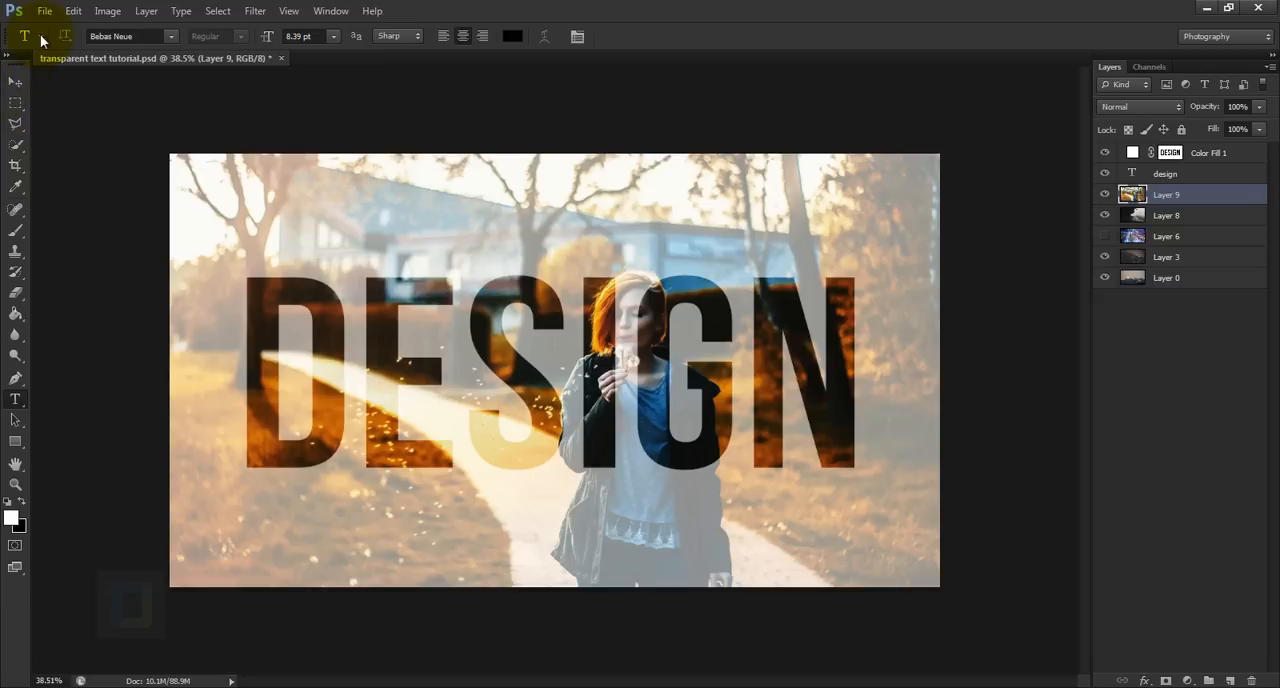
Step: Open pexels-photo-402765.jpeg from the transparent text effect folder as a new document
left_click(44, 11)
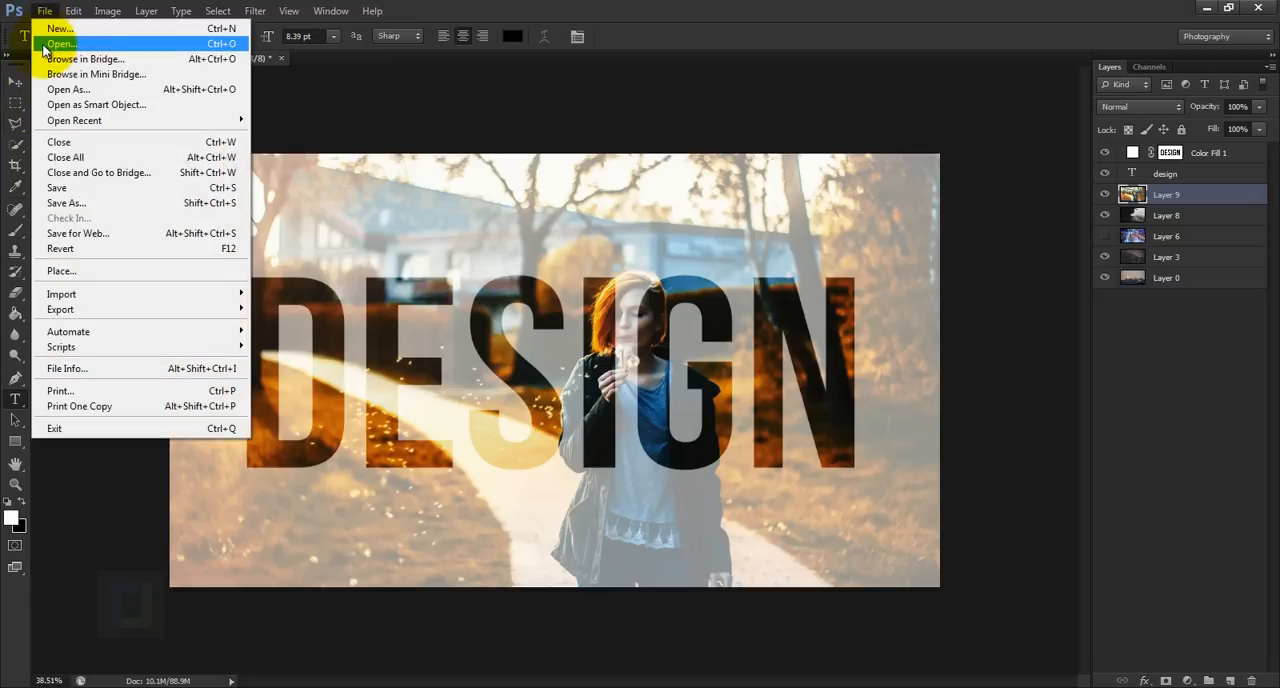
left_click(61, 43)
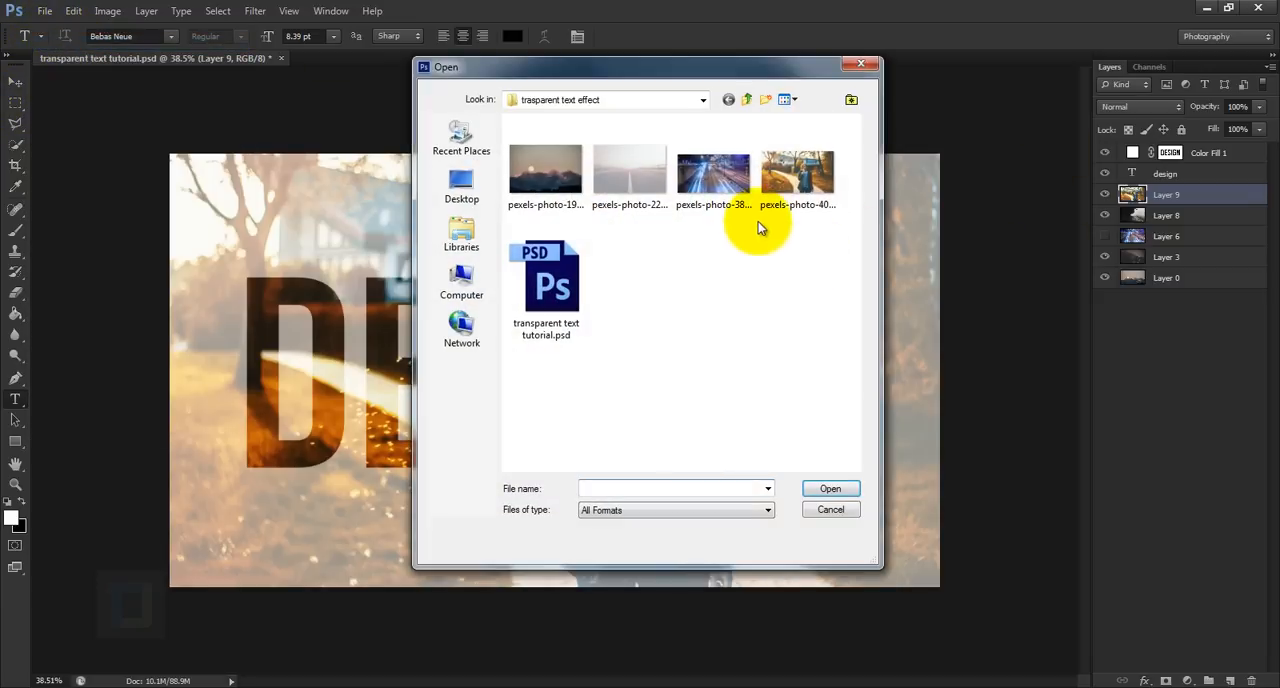
left_click(797, 170)
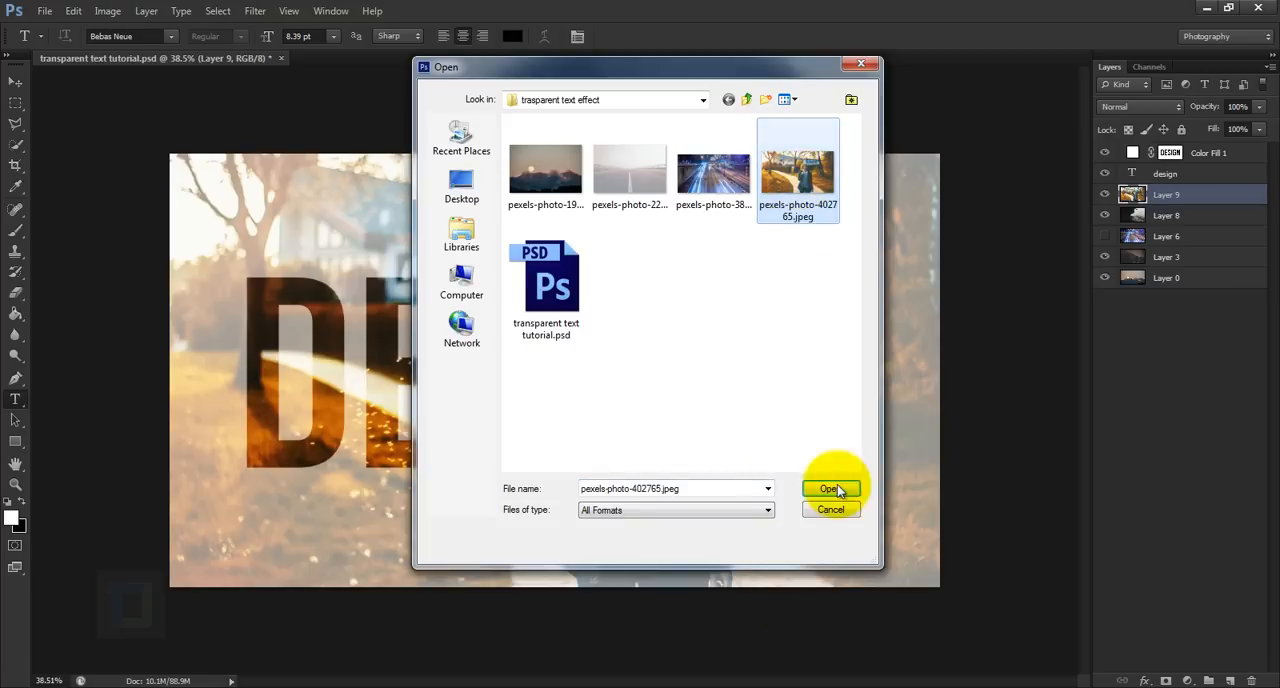
left_click(828, 489)
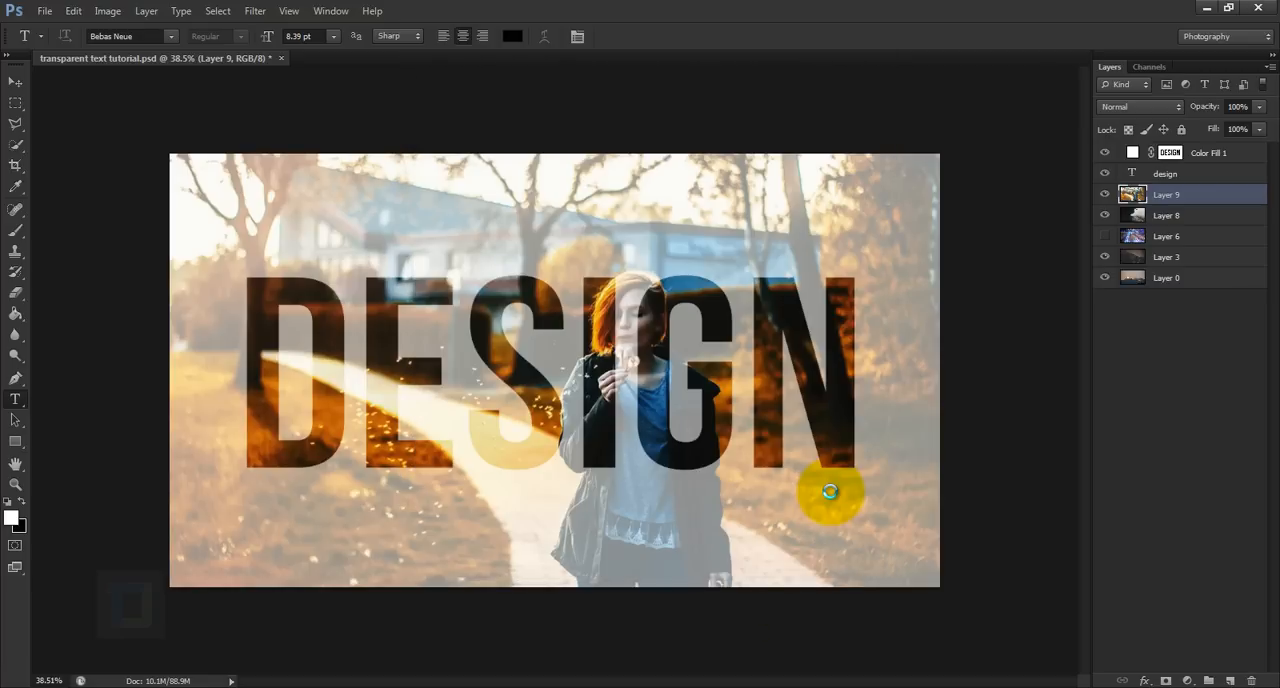
left_click(350, 57)
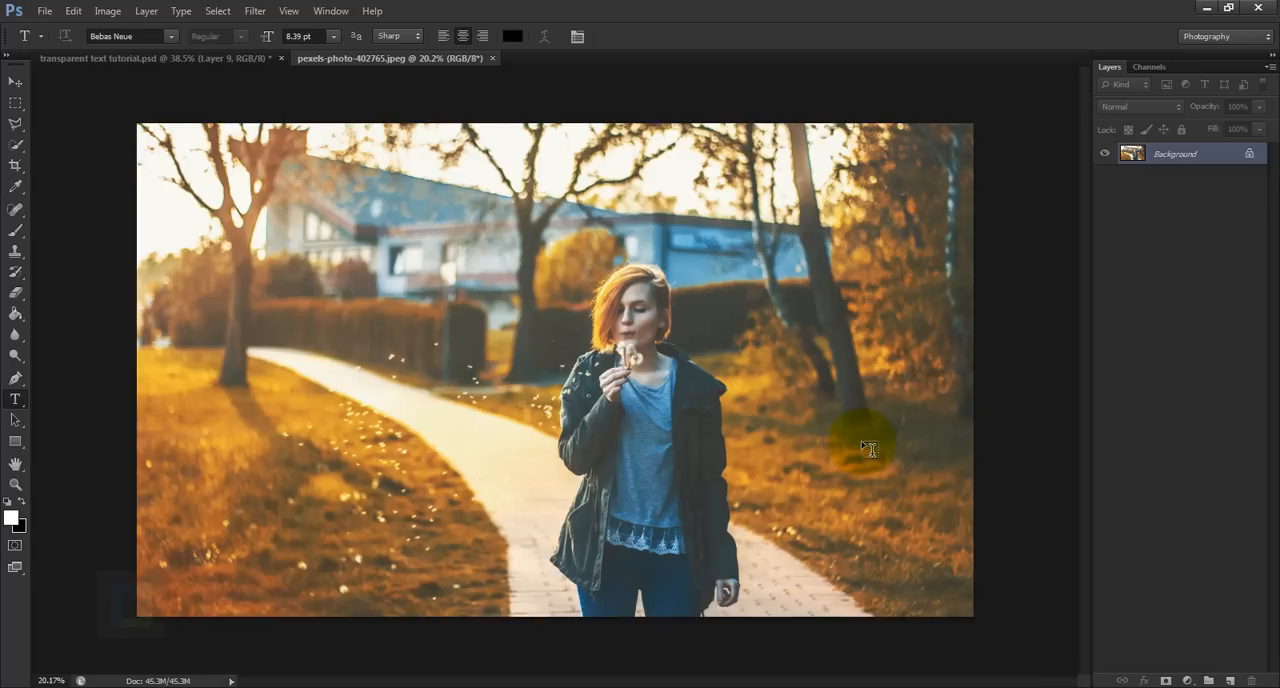
mouse_move(5, 205)
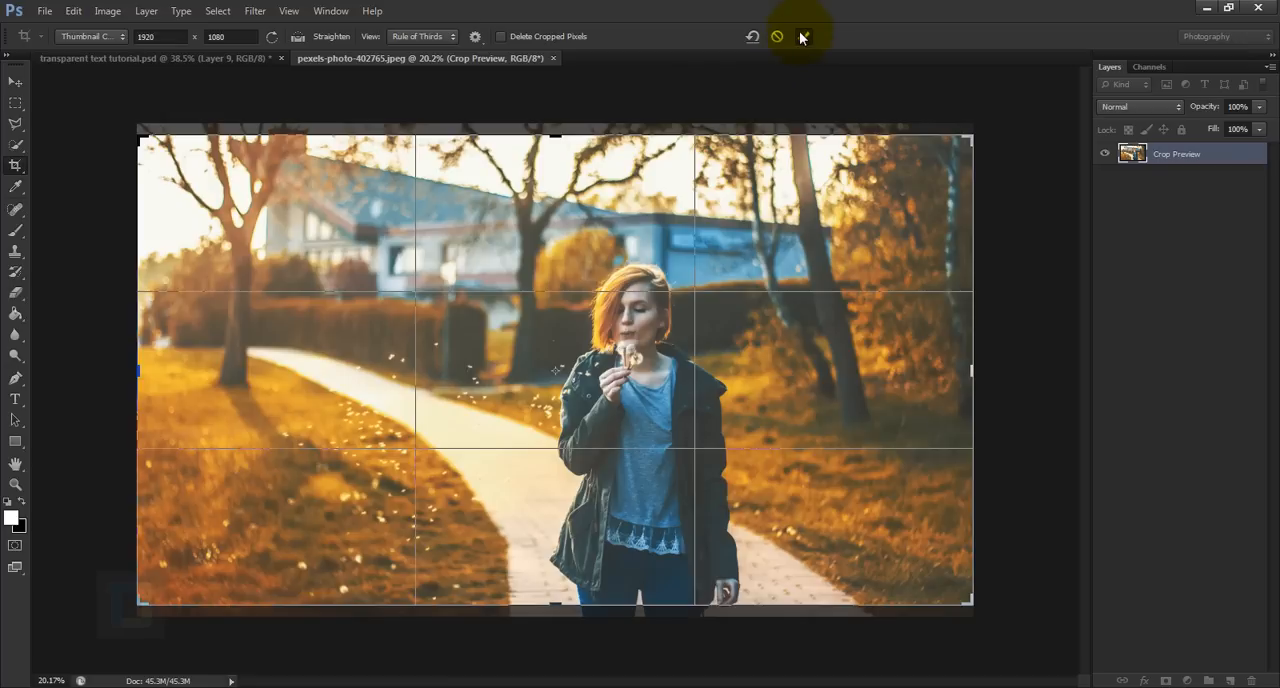
Step: Commit the 1920 x 1080 crop on the autumn park photo
left_click(802, 36)
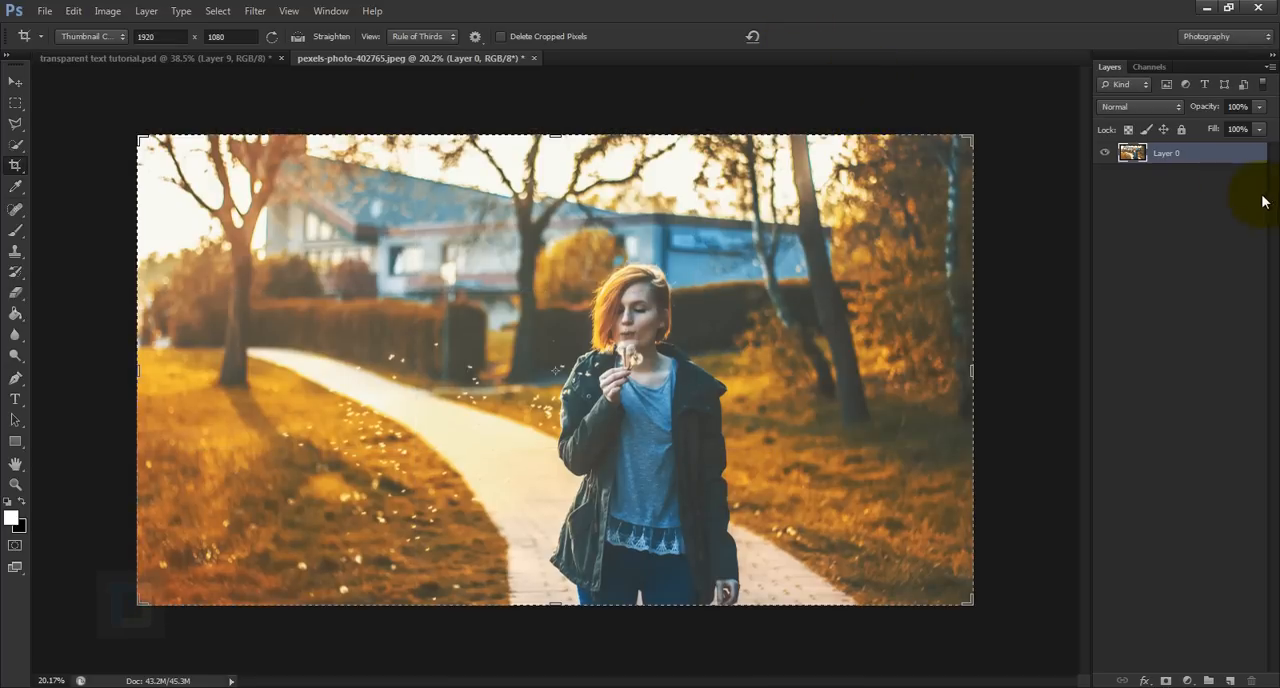
mouse_move(1176, 245)
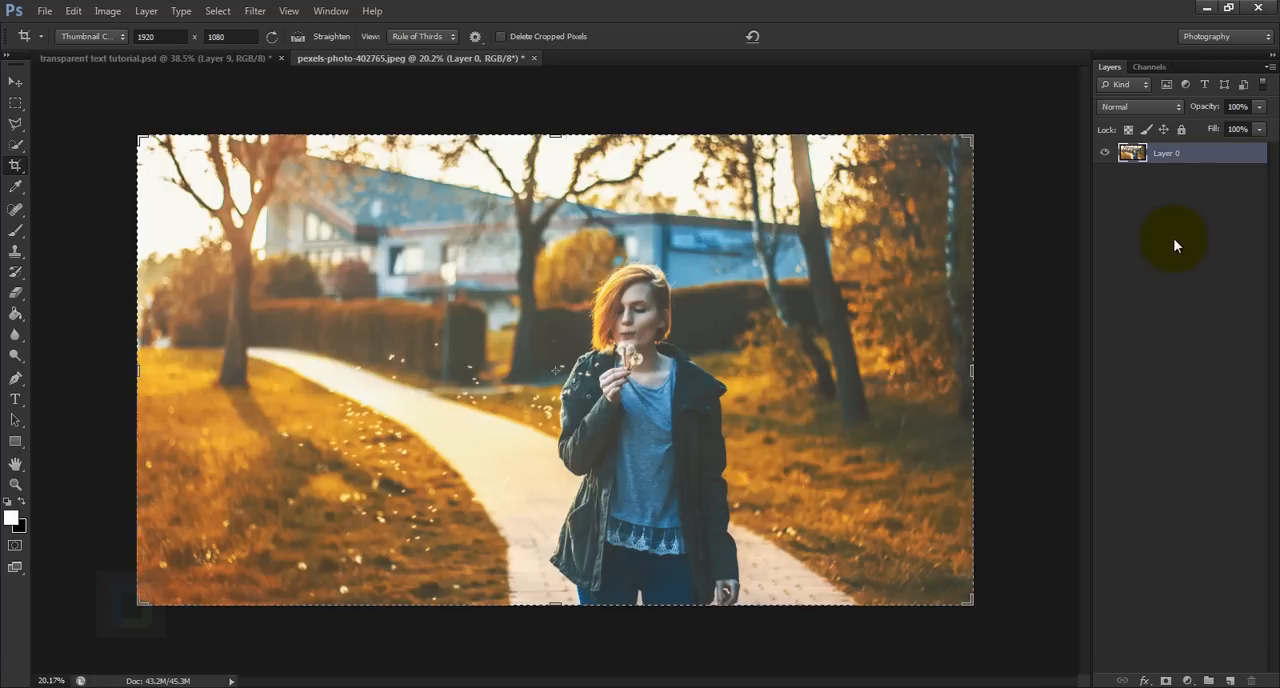
Step: Type DESIGN on the photo, then scale it up across the centre and commit
left_click(15, 397)
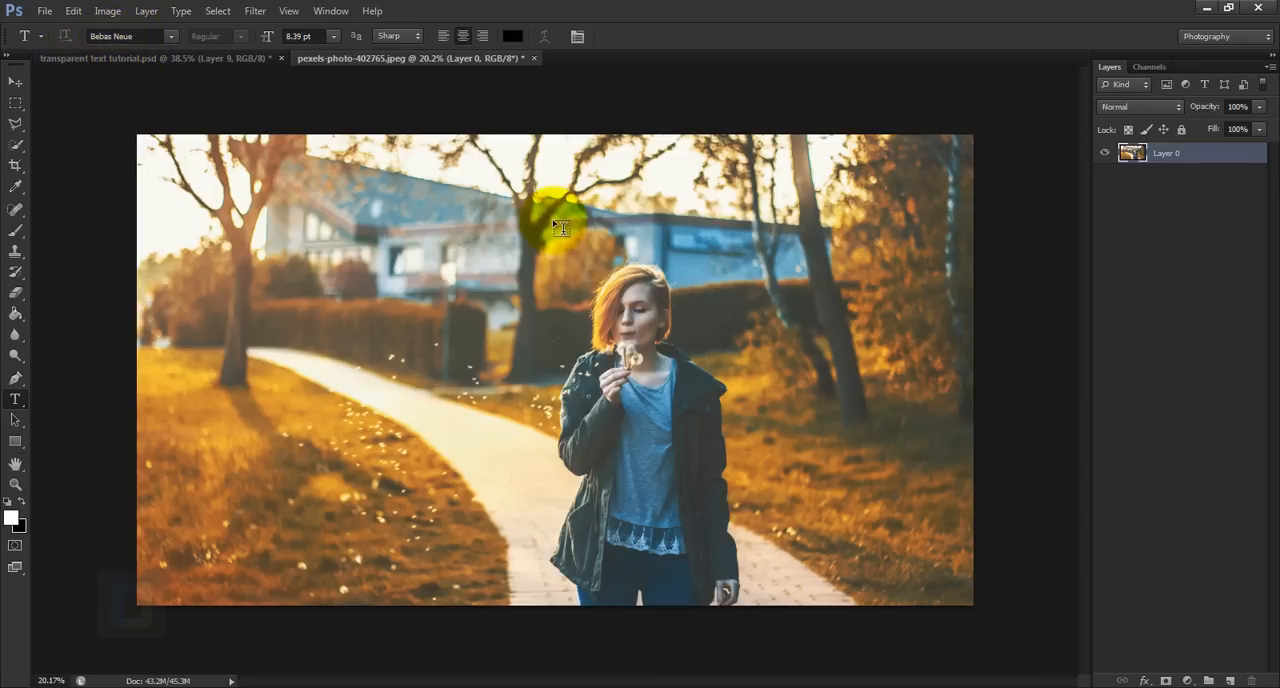
left_click(560, 225)
type("design")
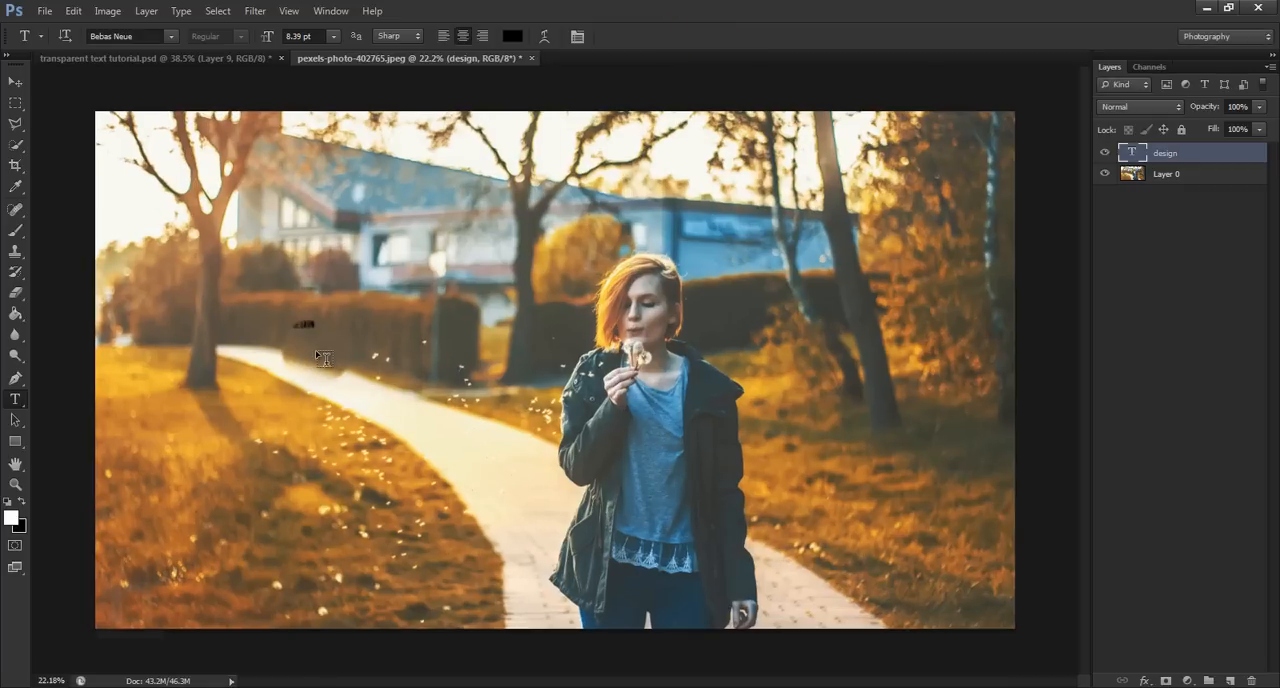
key("ctrl+t")
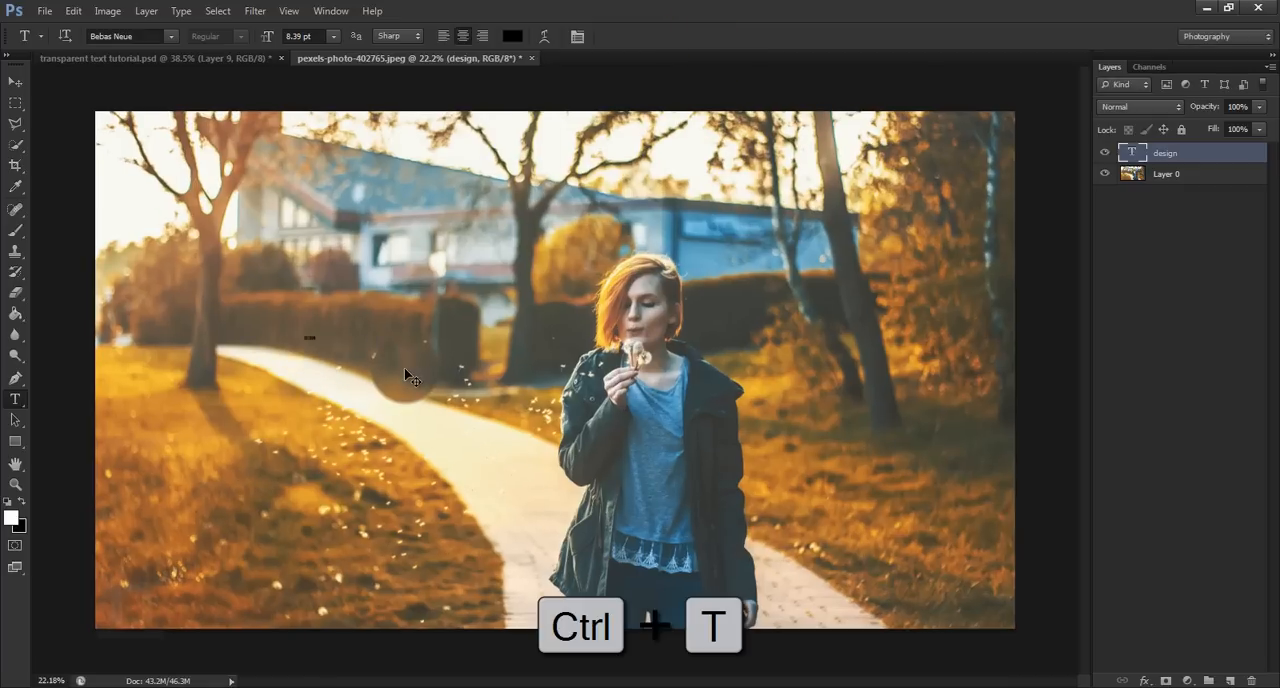
key("ctrl+t")
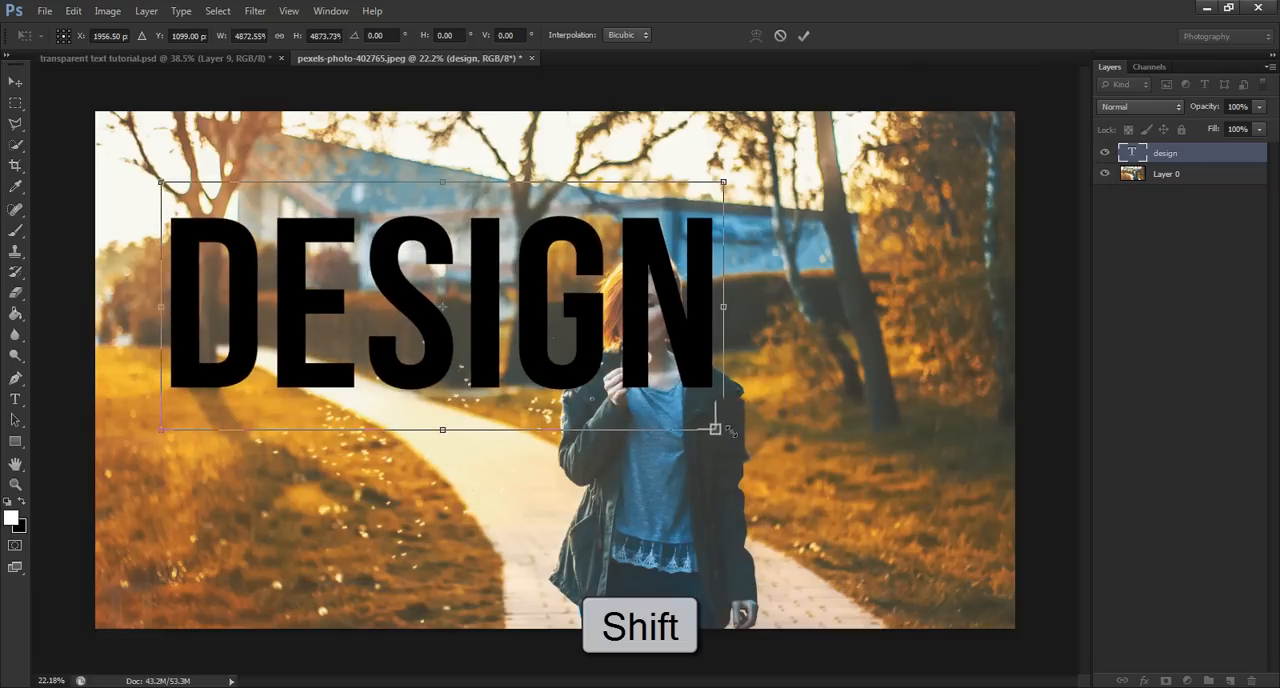
left_click_drag(714, 429, 915, 514)
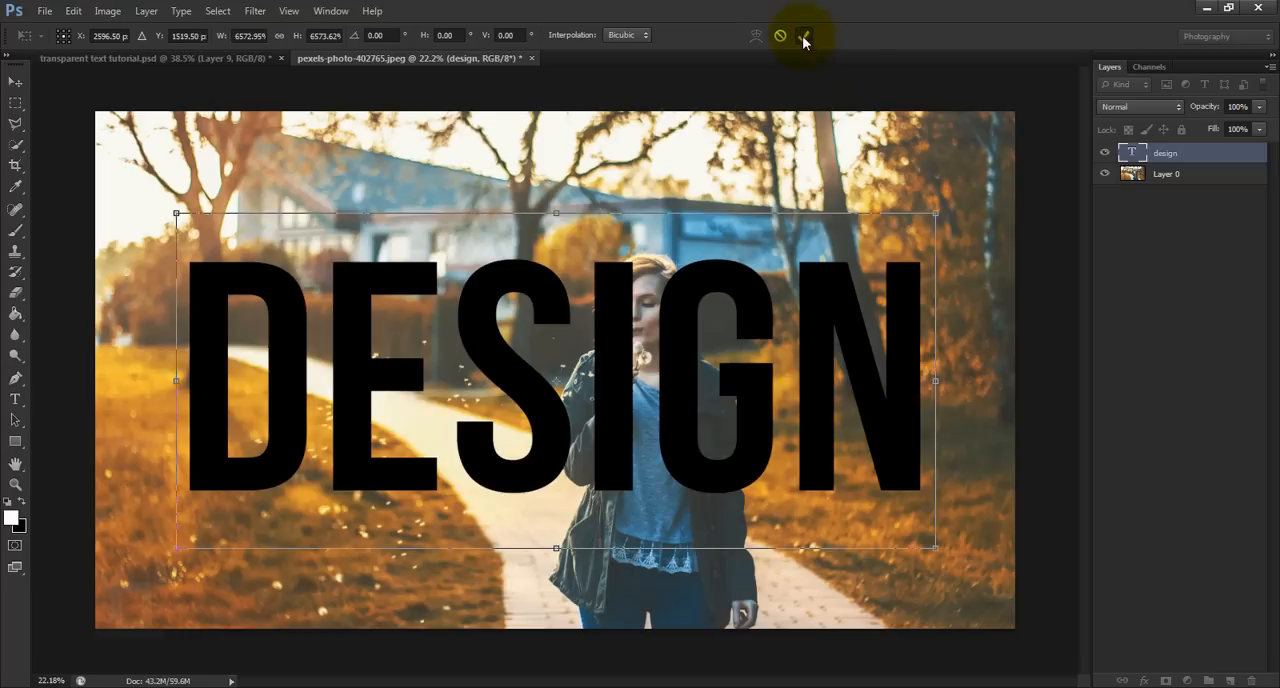
left_click(803, 35)
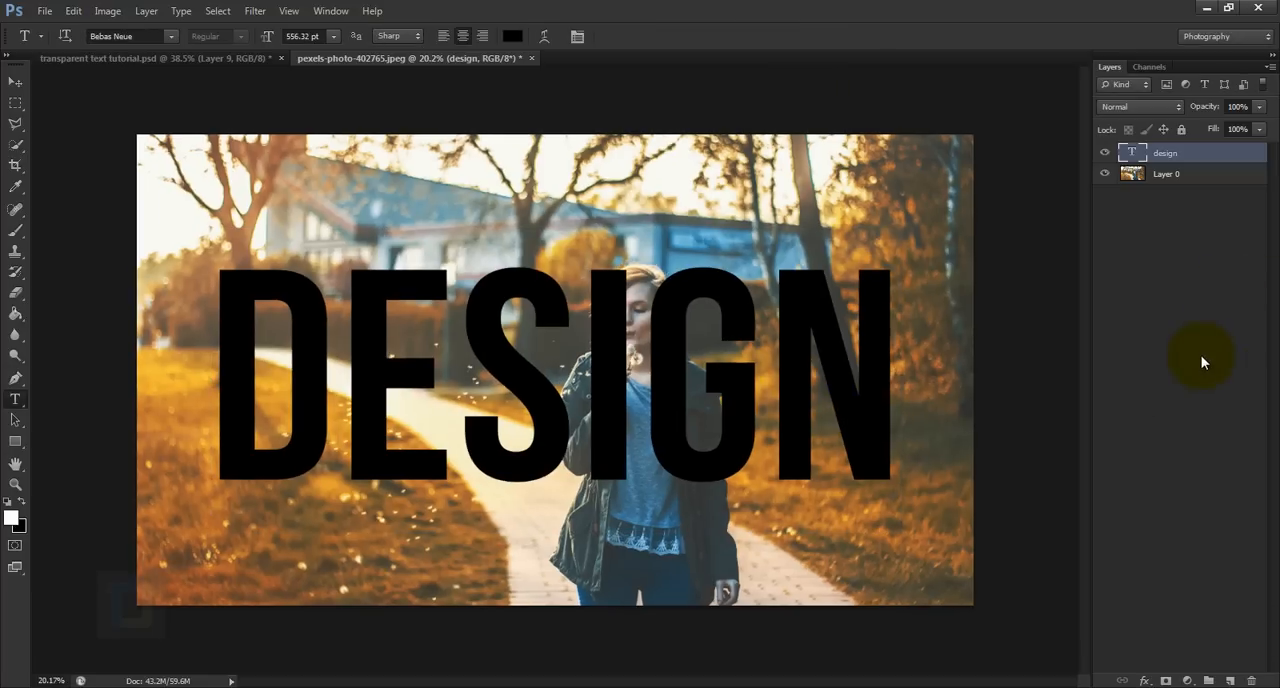
mouse_move(850, 355)
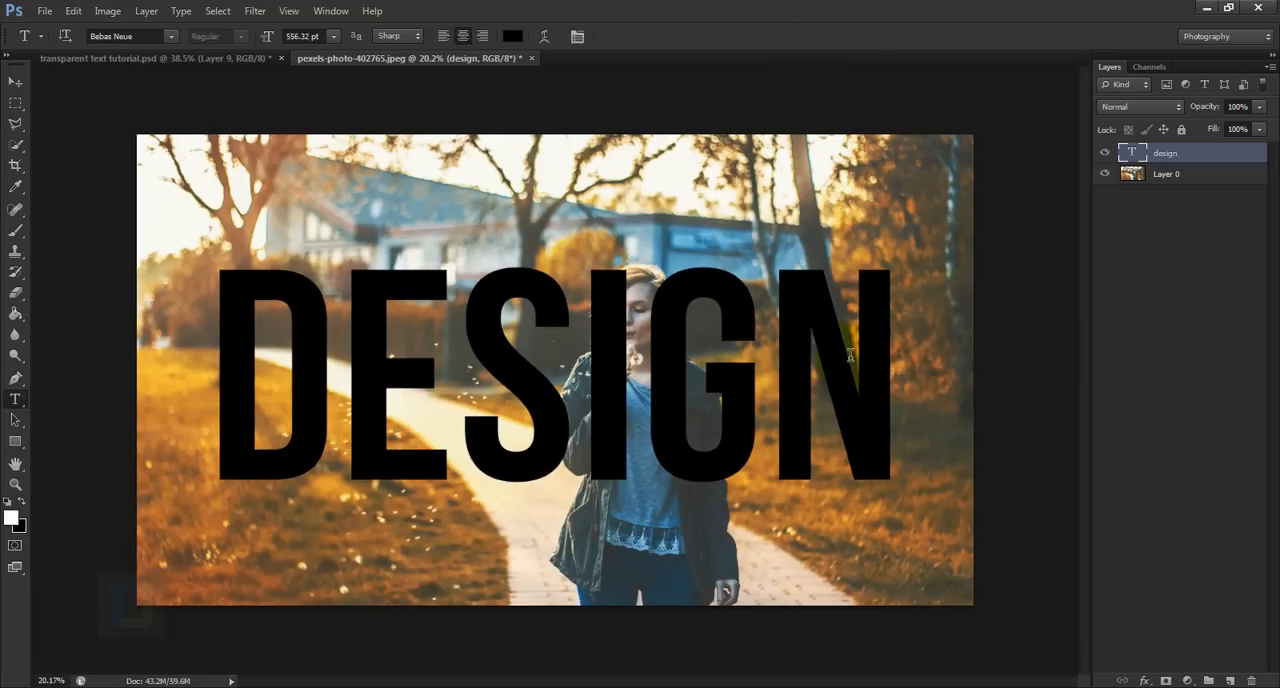
mouse_move(14, 402)
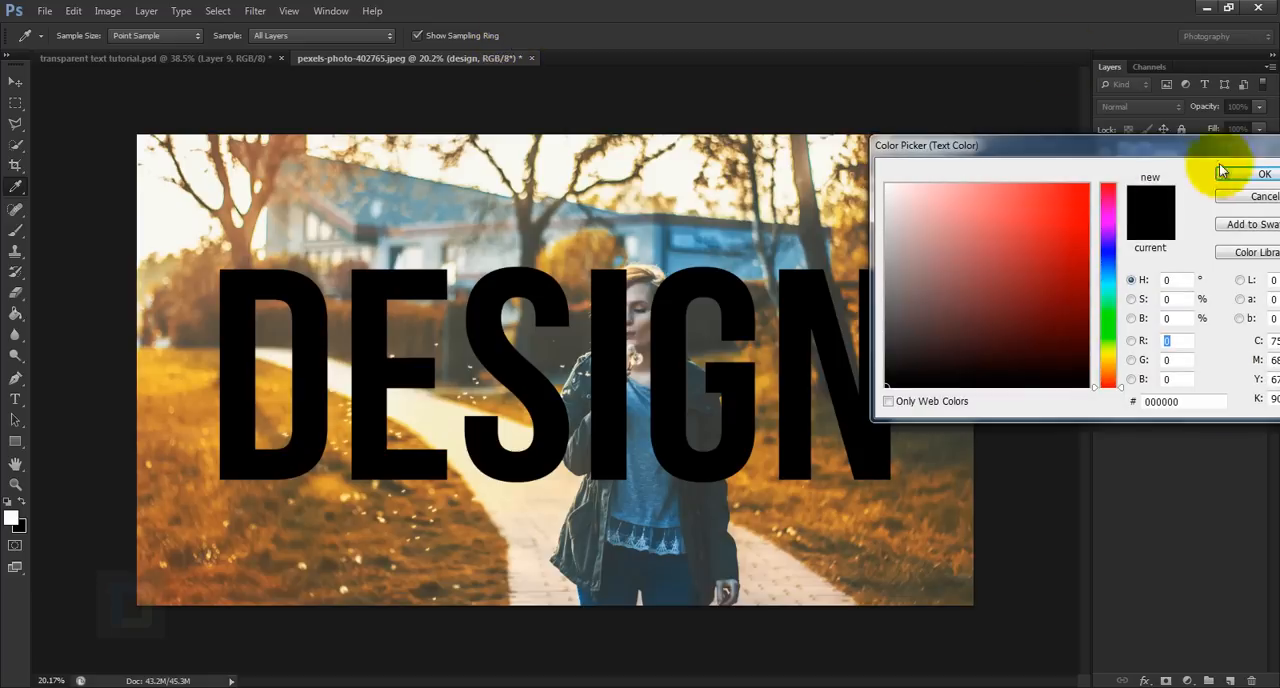
Step: Set the DESIGN text colour to black (#000000) in the Color Picker
left_click(961, 319)
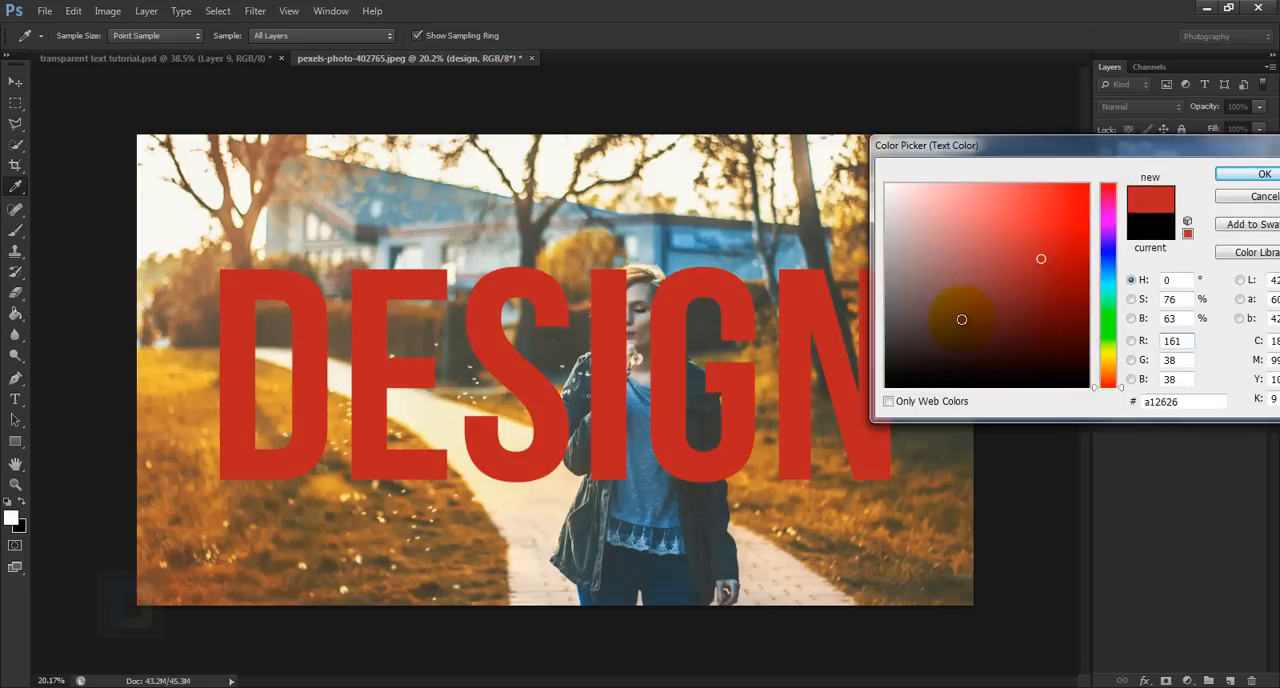
left_click(883, 388)
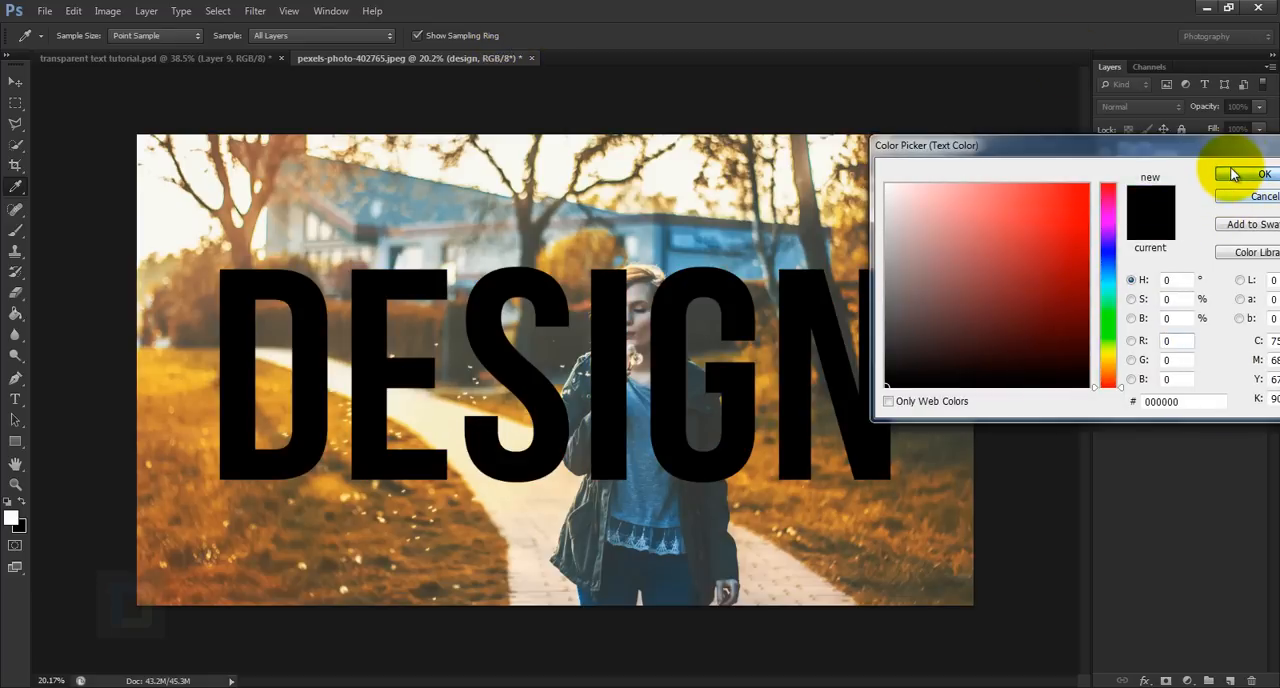
left_click(1264, 174)
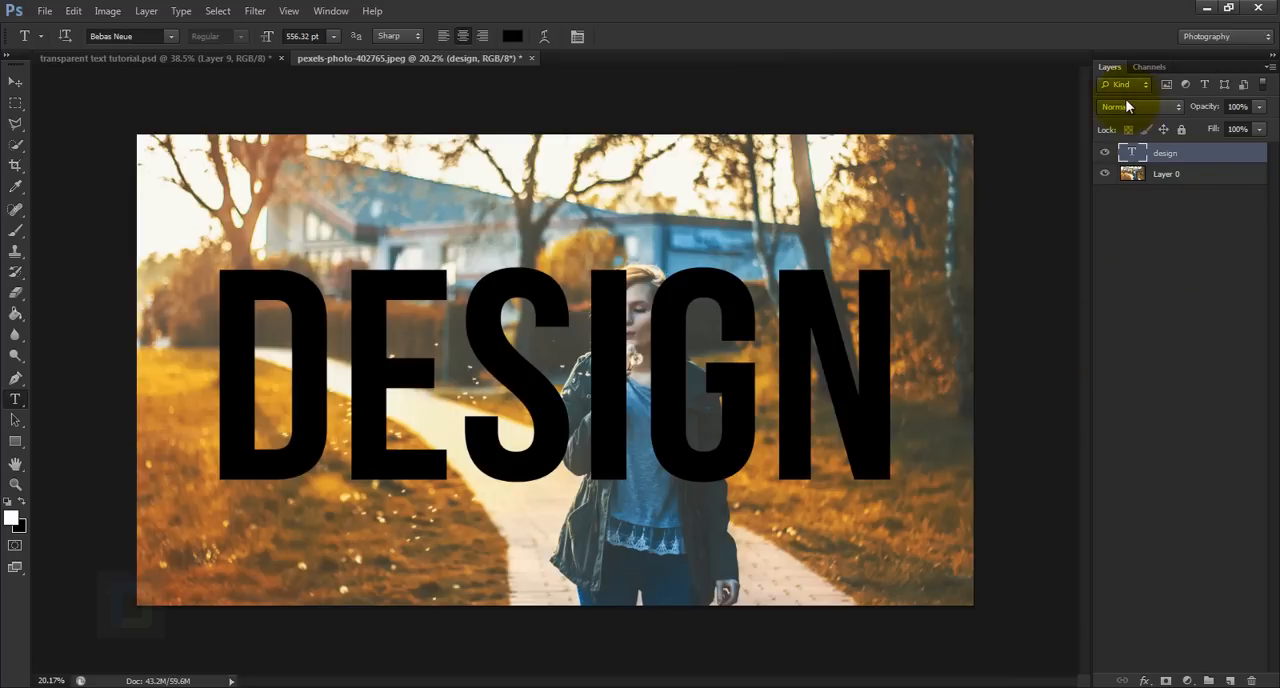
Step: Set the DESIGN layer blend mode to Soft Light and load its letter selection
left_click(1140, 106)
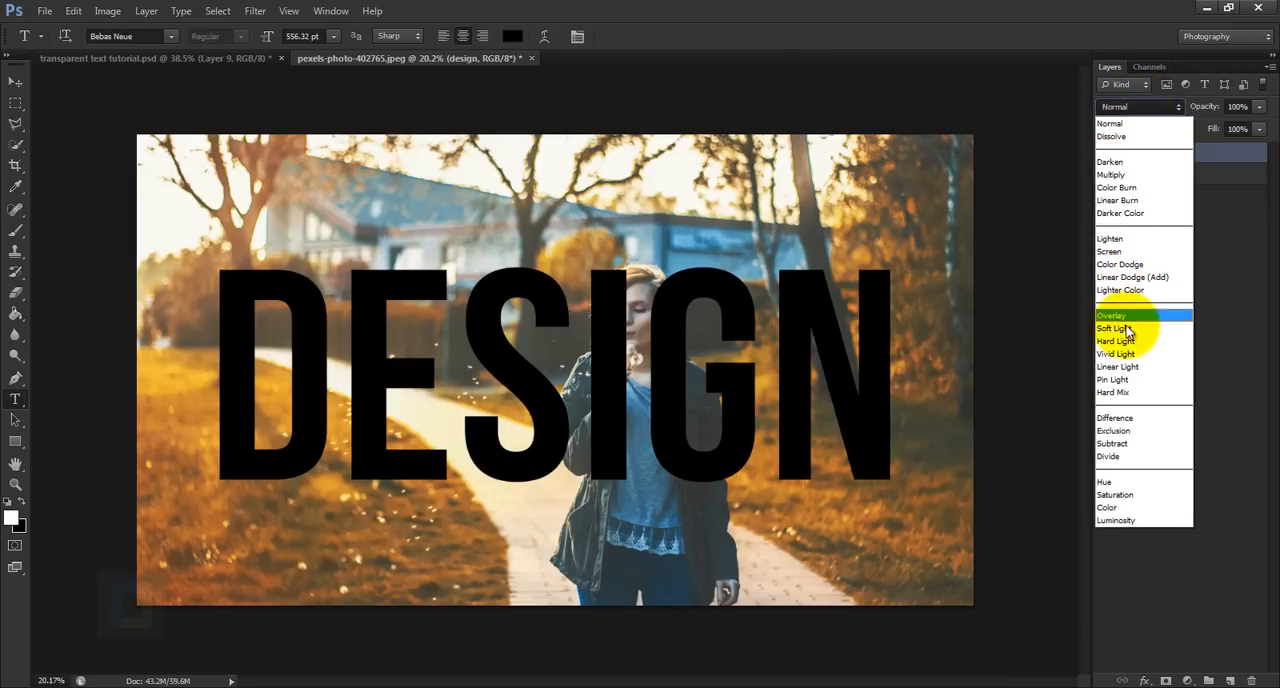
left_click(1115, 328)
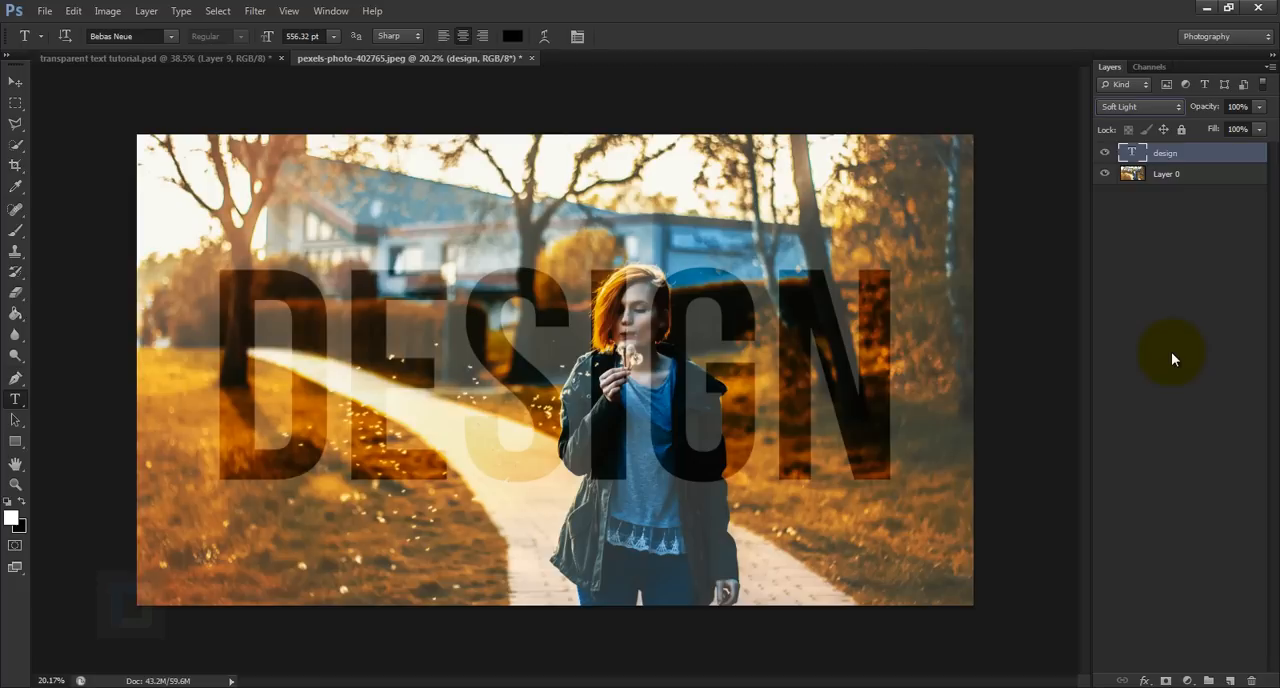
key("ctrl")
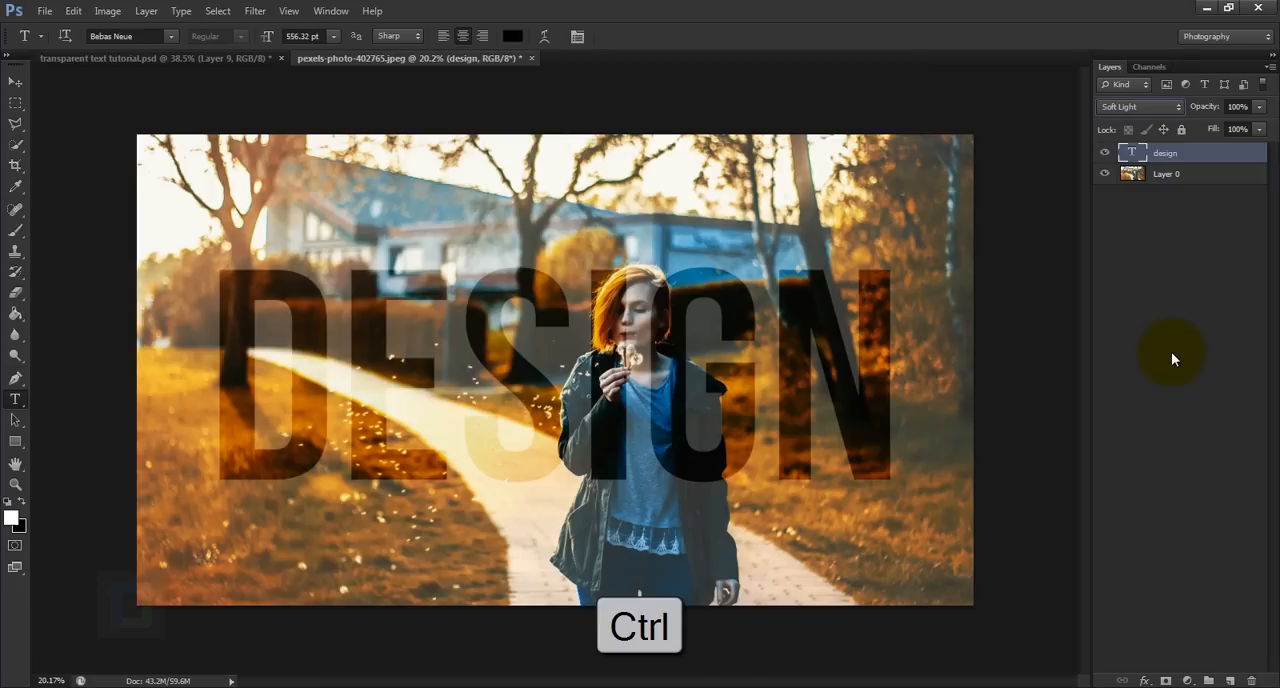
mouse_move(1134, 231)
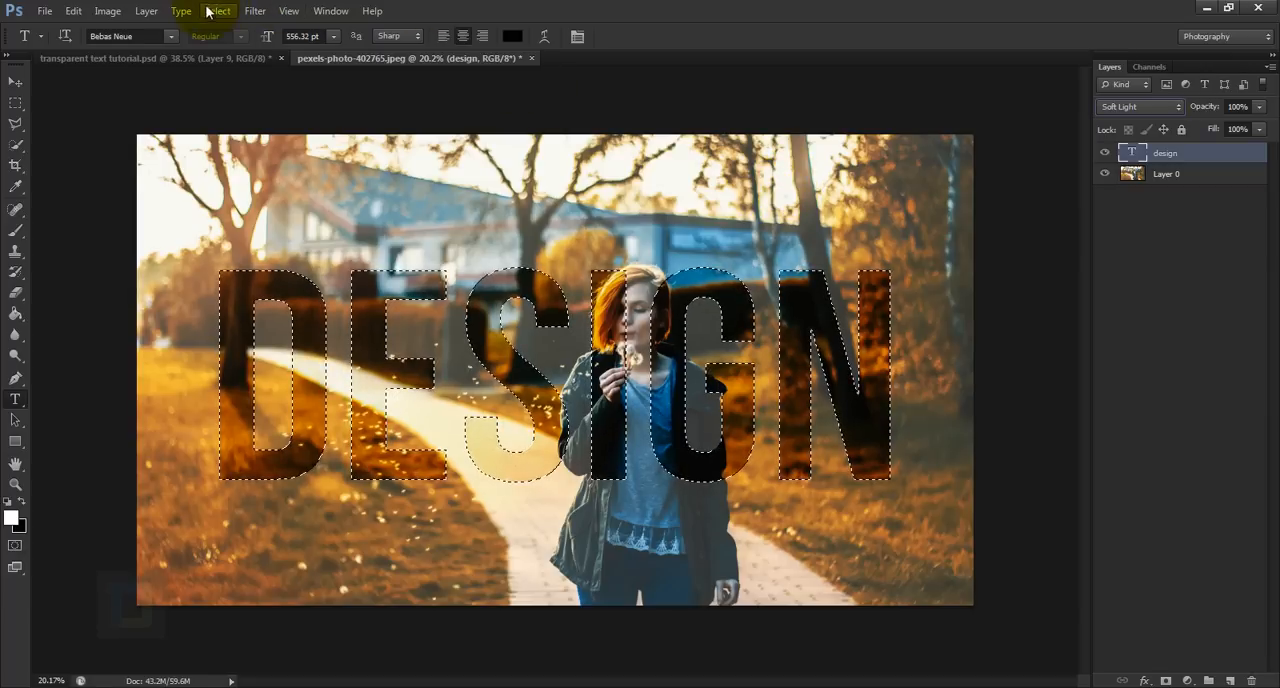
Step: Invert the selection and add a white Solid Color fill layer outside the letters
left_click(217, 11)
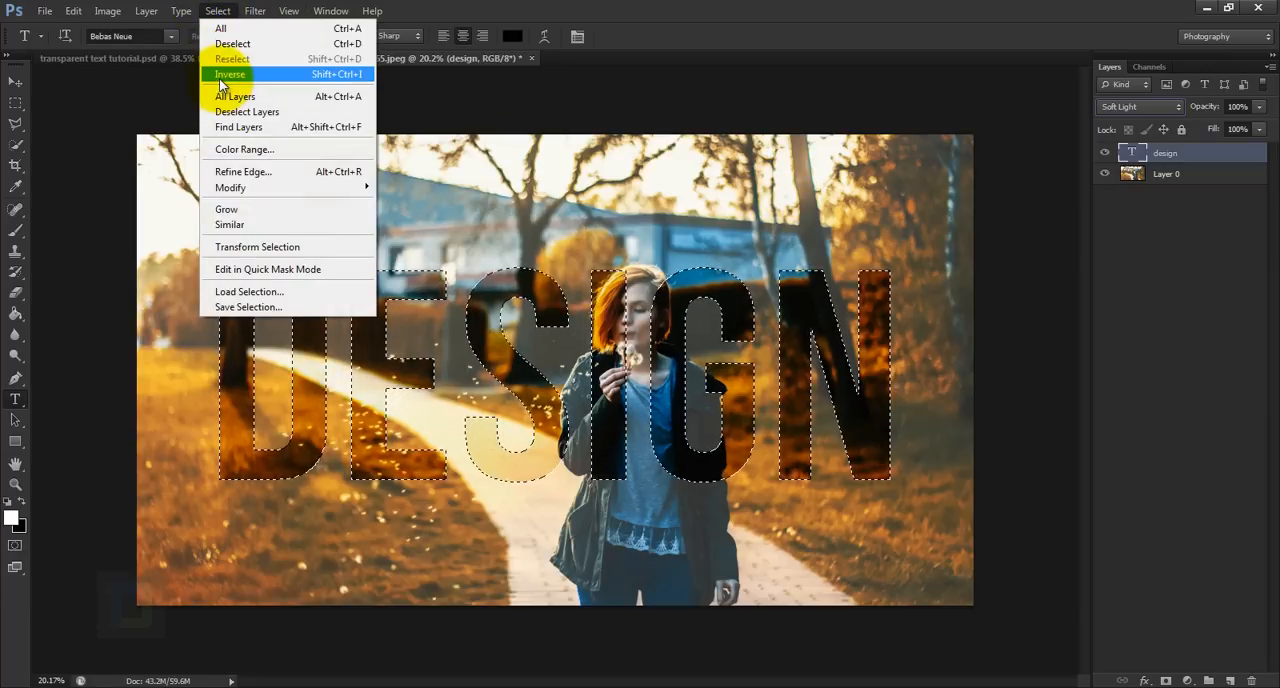
left_click(230, 74)
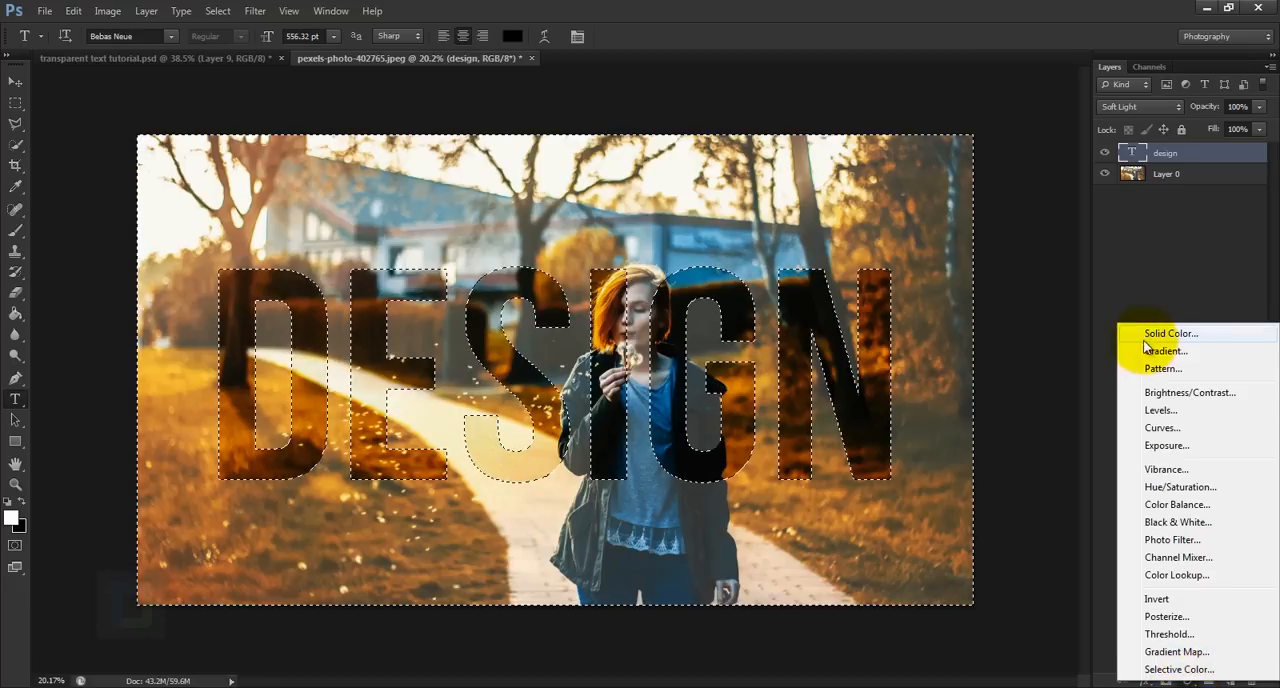
left_click(1170, 333)
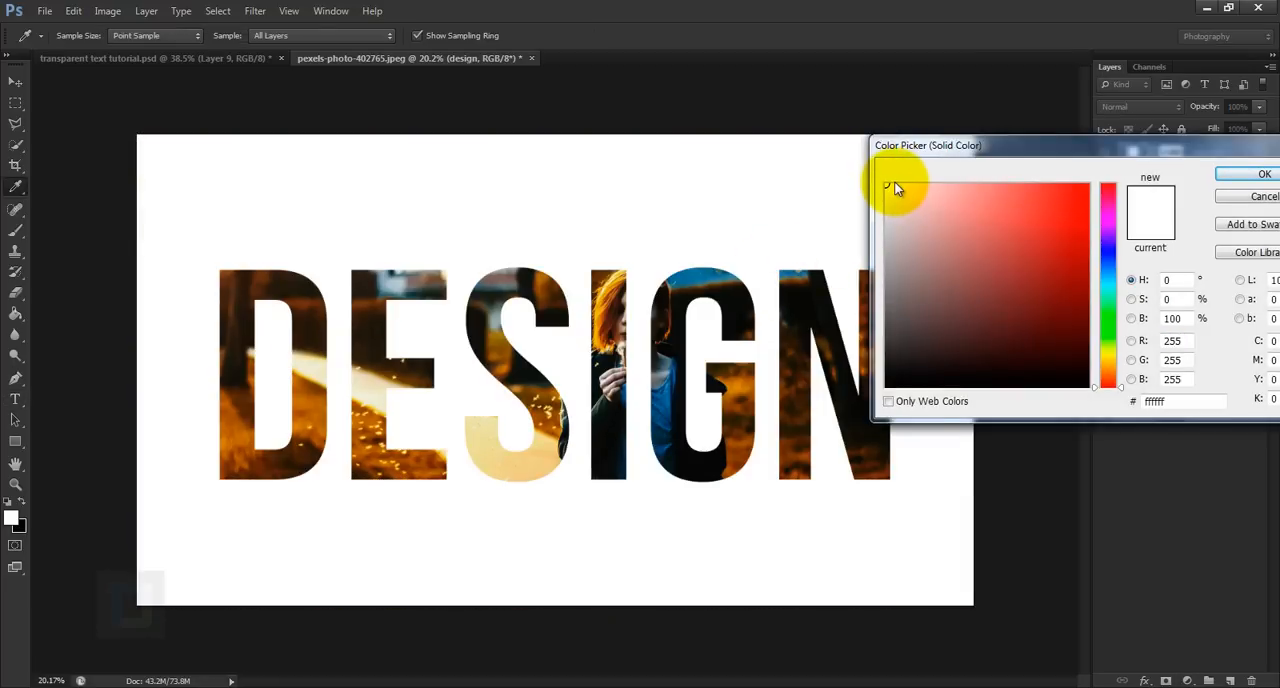
left_click(1264, 173)
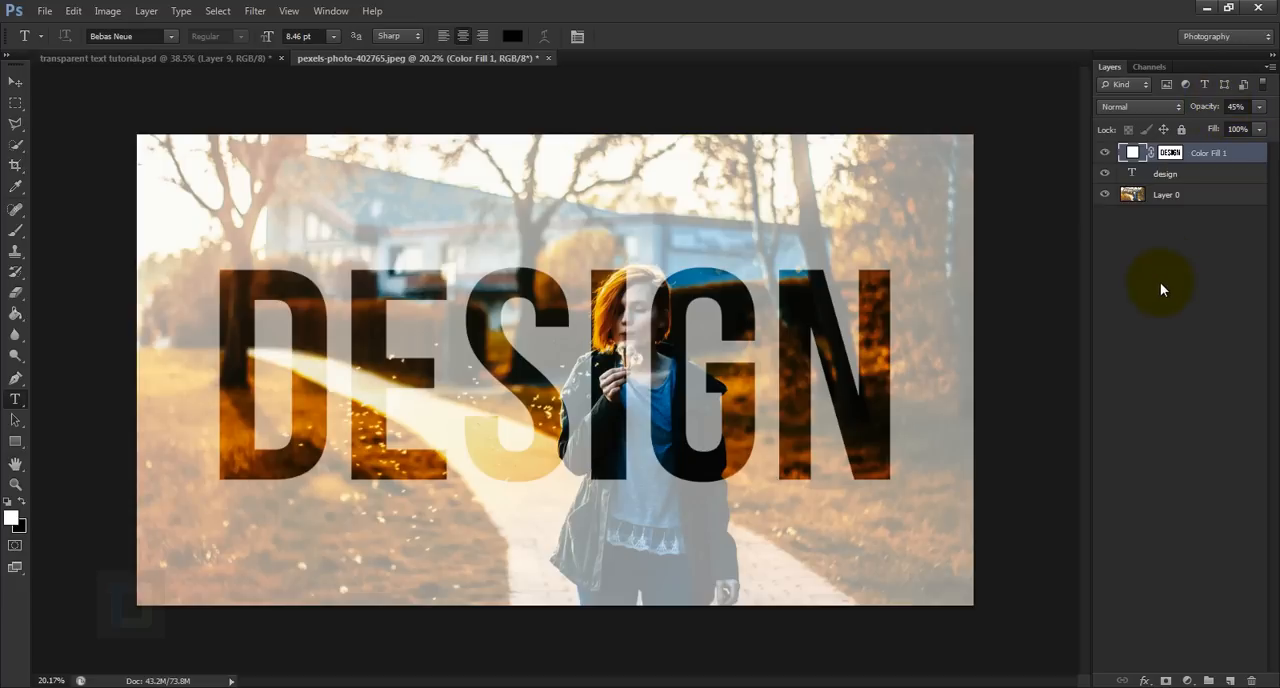
mouse_move(1136, 230)
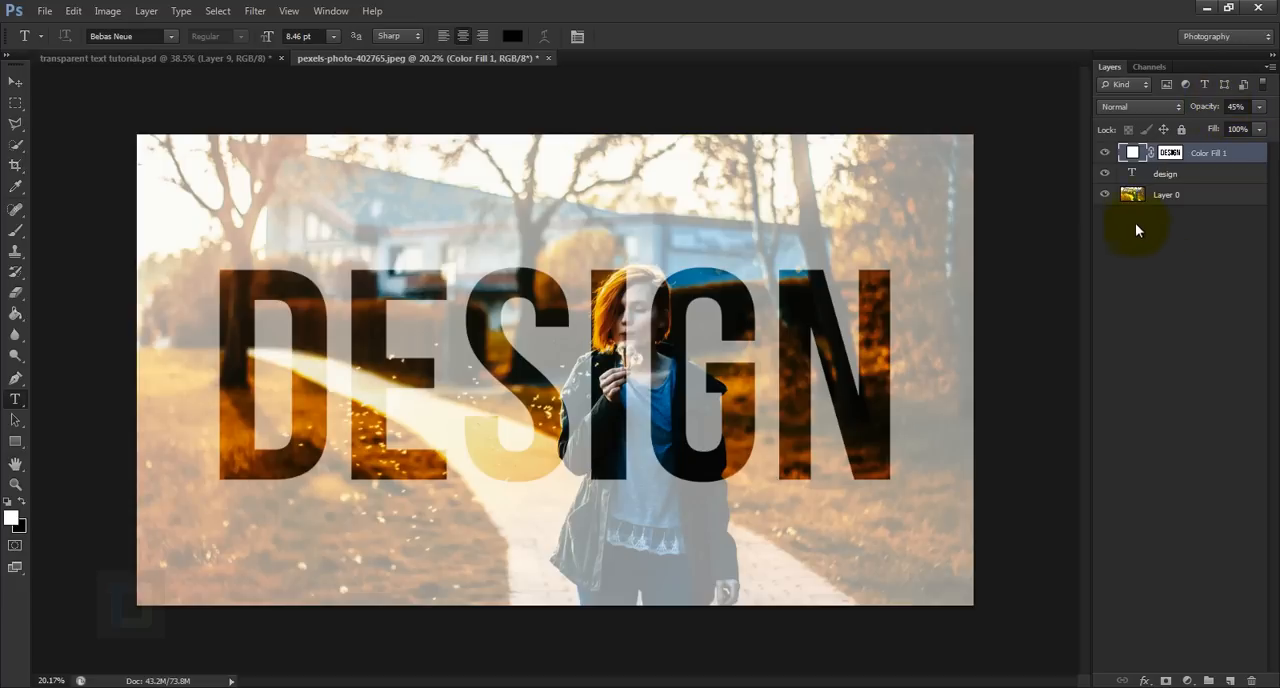
Step: Recolour the Color Fill 1 layer to teal (#22a8b8)
double_click(1132, 152)
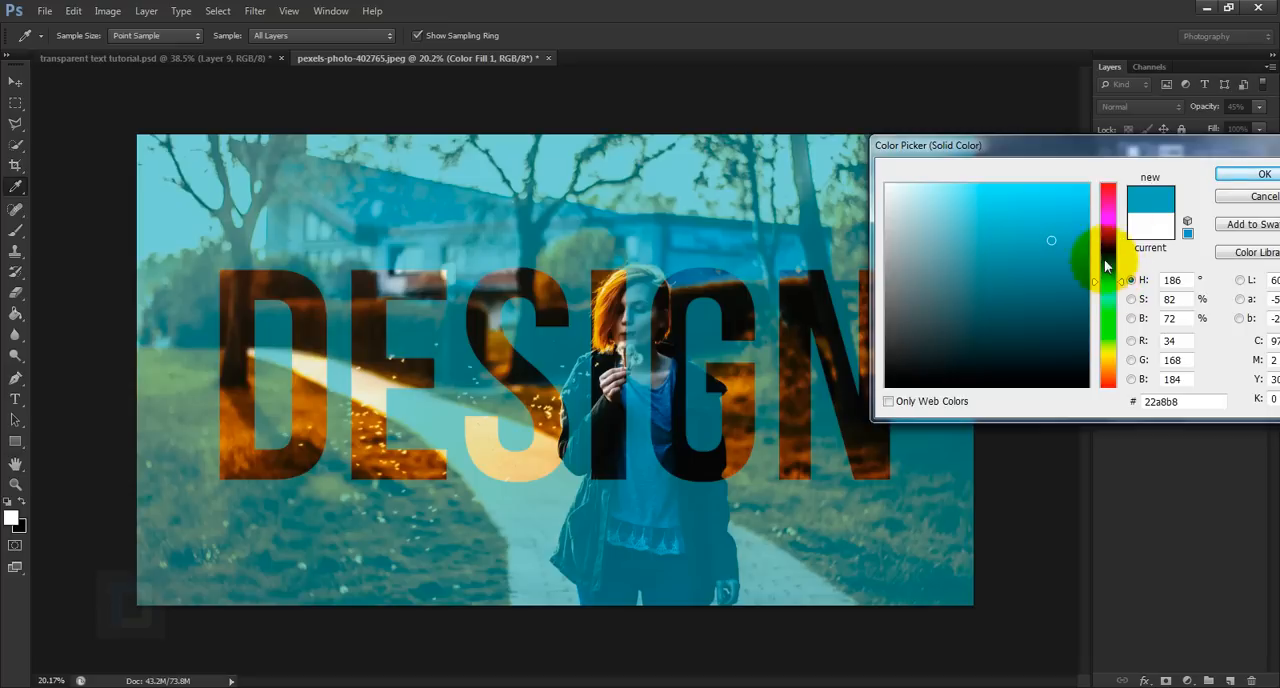
left_click(1262, 173)
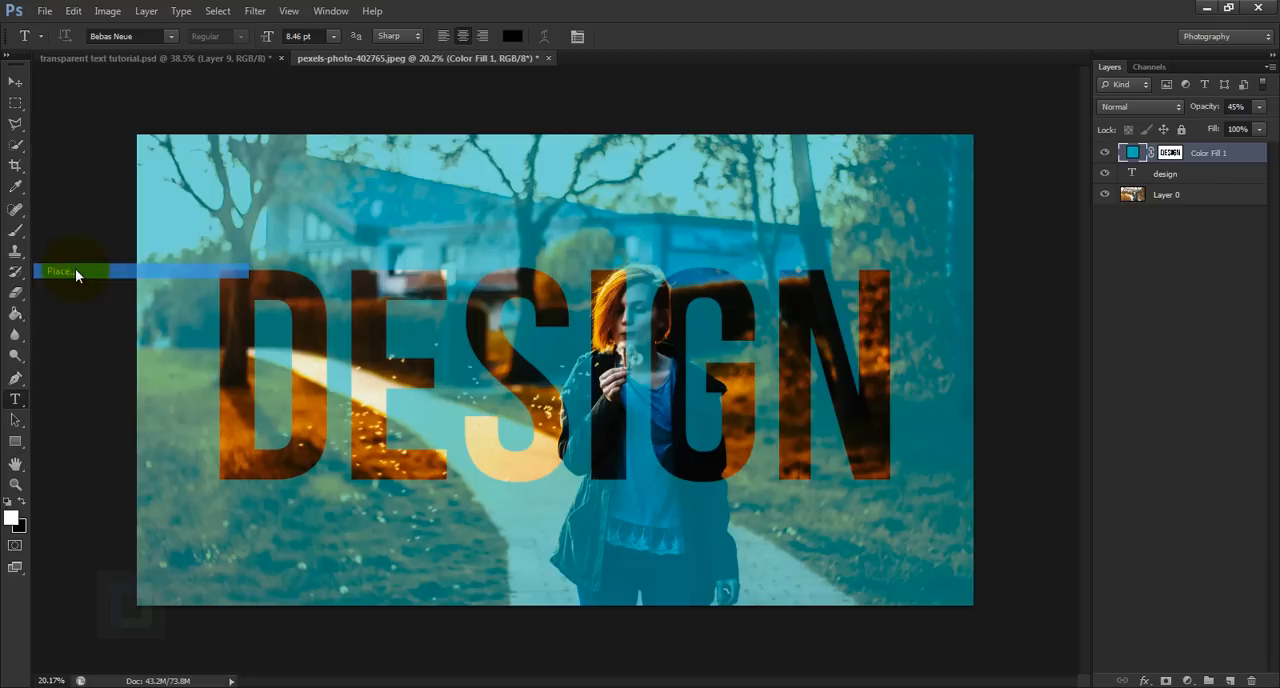
Step: Place pexels-photo-196216 and enlarge it to cover the whole canvas
left_click(60, 271)
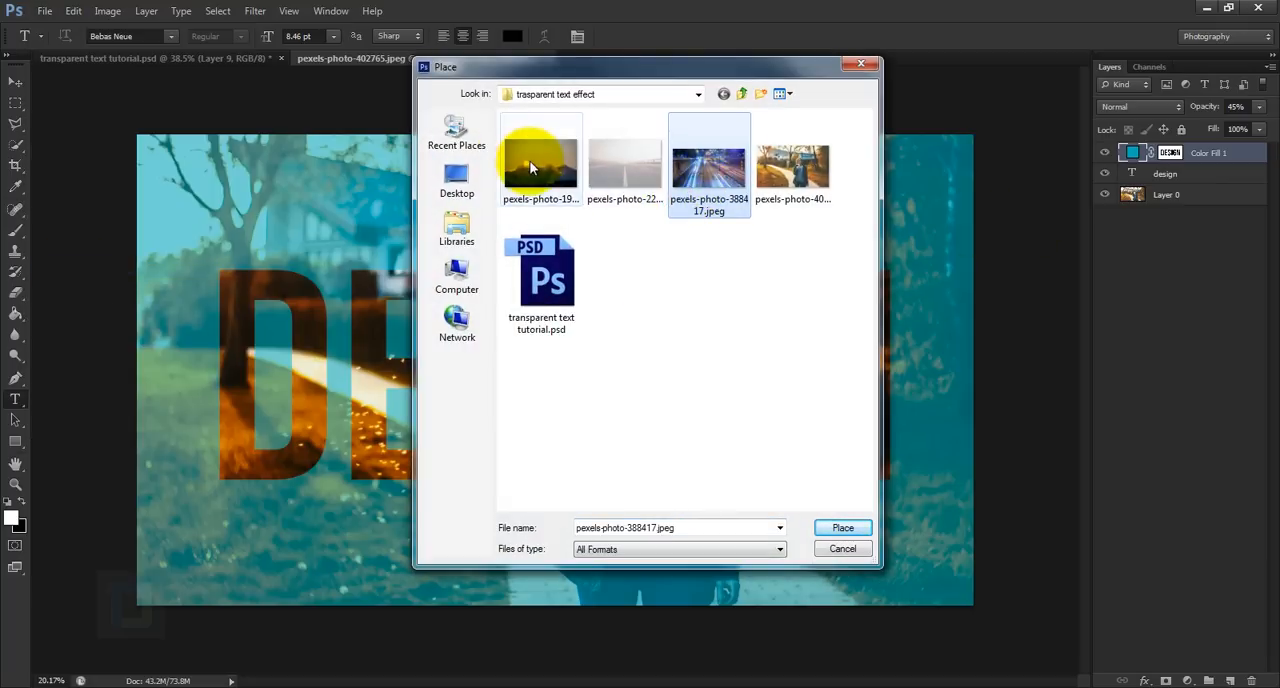
left_click(540, 165)
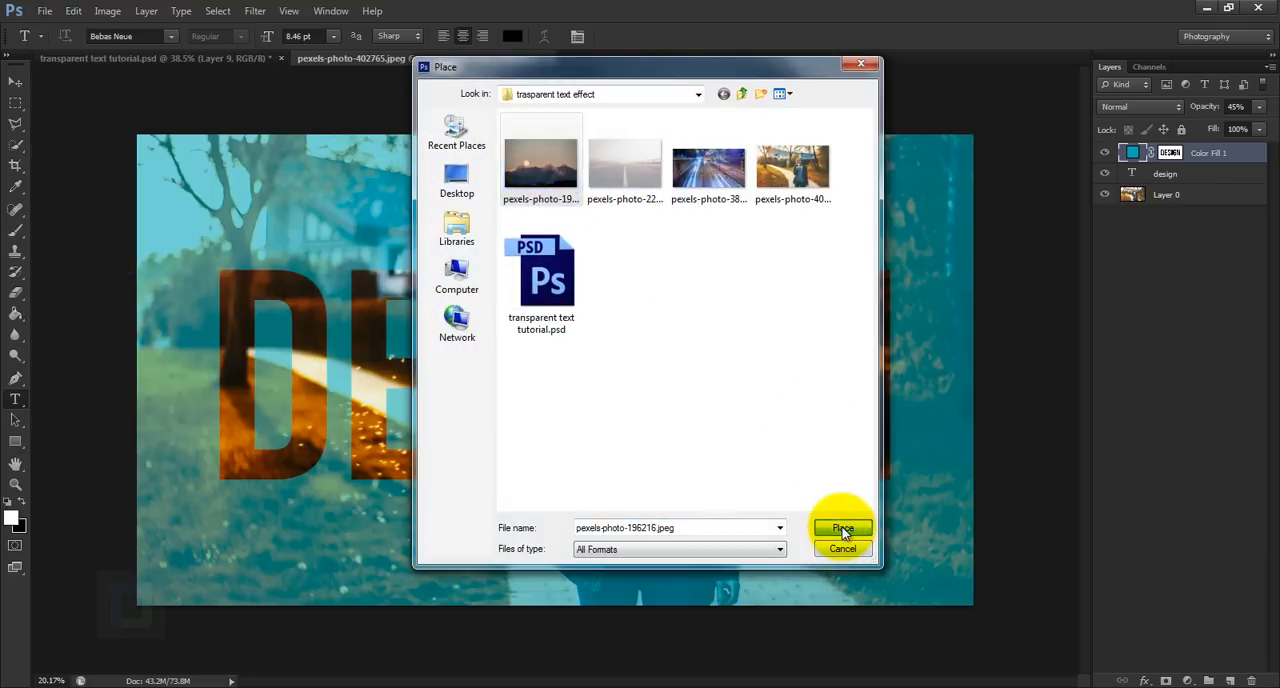
left_click(842, 528)
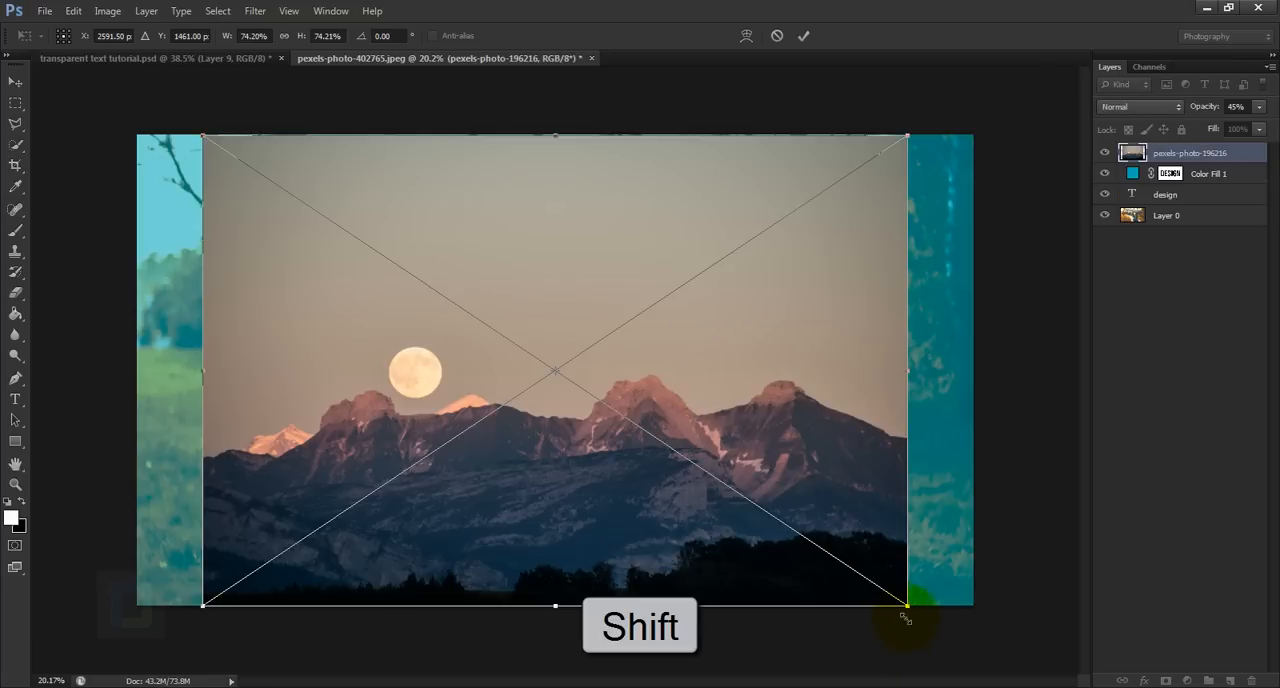
left_click_drag(905, 605, 978, 651)
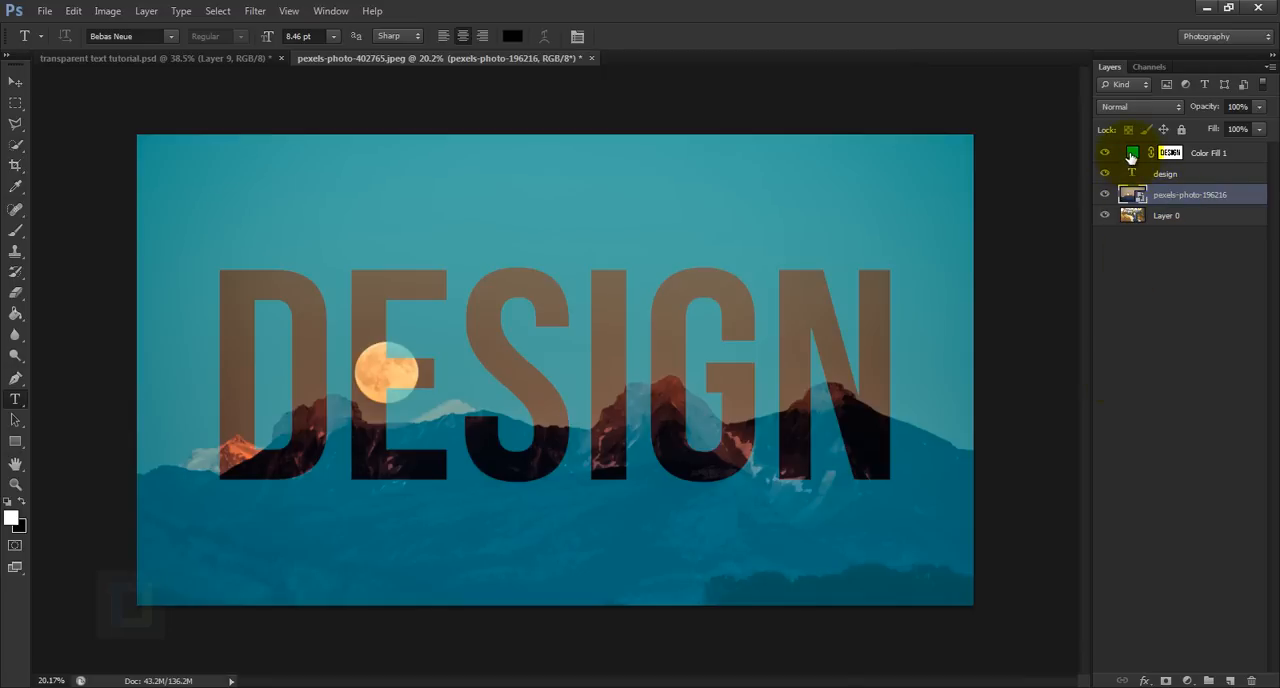
double_click(1132, 152)
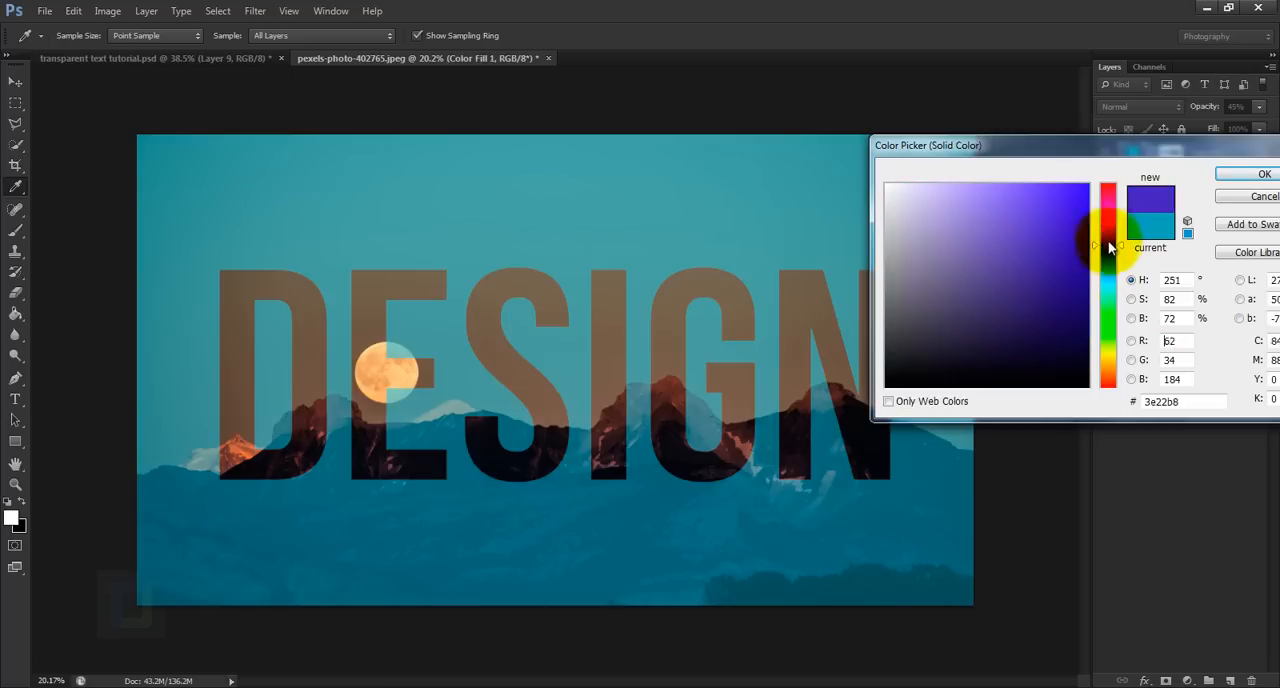